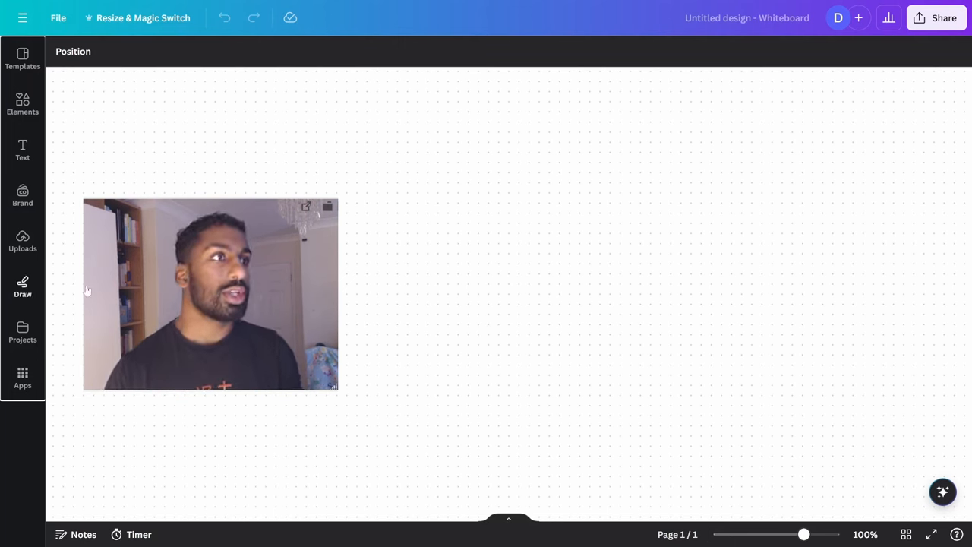
Enable the Draw tools so the blue pen is ready for freehand sketching
{"action": "left_click", "coordinate": [22, 287]}
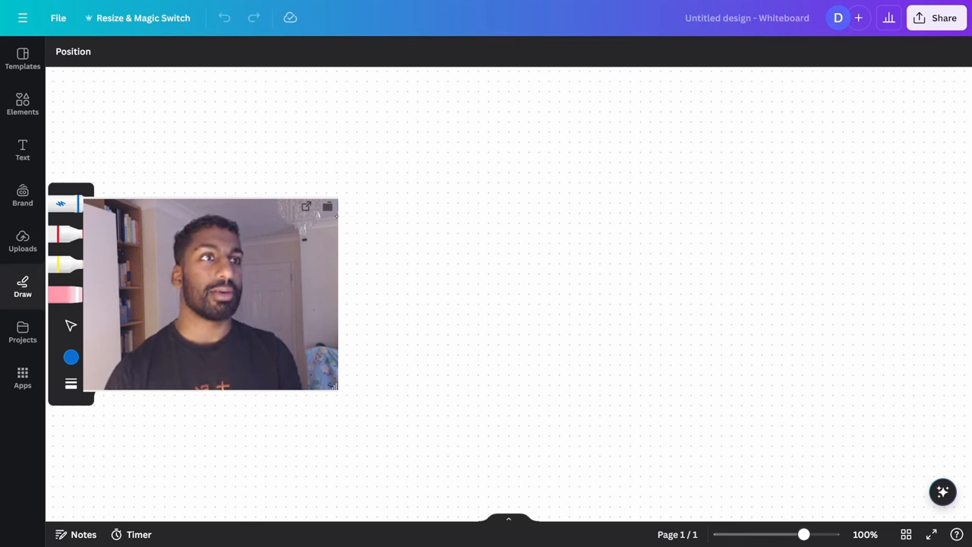
Sketch a tall blue hill curve with an arrow pointing toward it
{"action": "left_click_drag", "start_coordinate": [379, 352], "coordinate": [580, 200]}
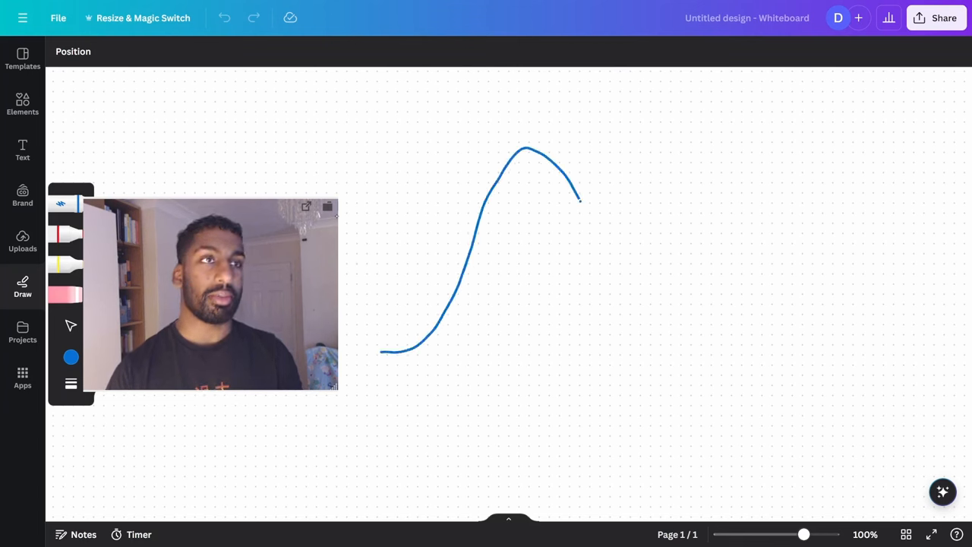
{"action": "left_click_drag", "start_coordinate": [580, 199], "coordinate": [706, 369]}
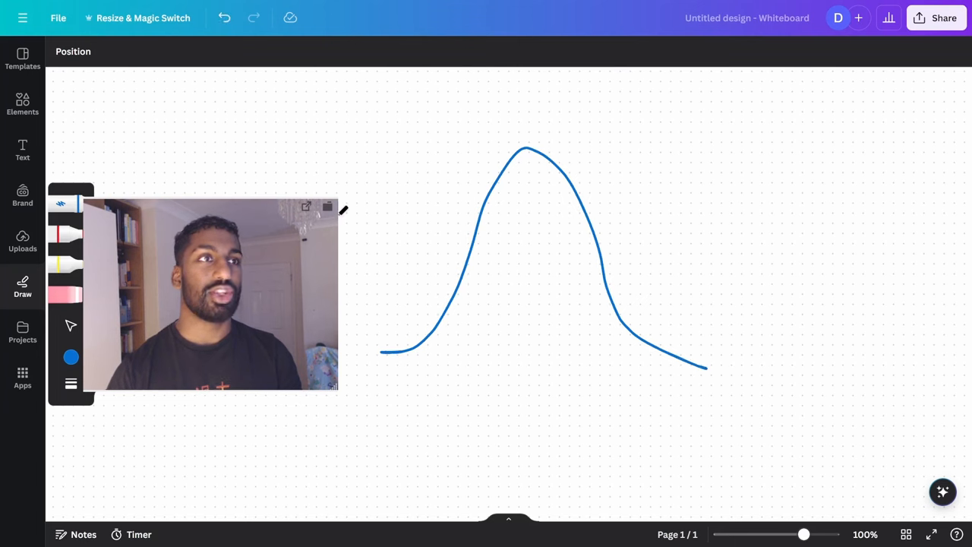
{"action": "left_click_drag", "start_coordinate": [341, 160], "coordinate": [486, 173]}
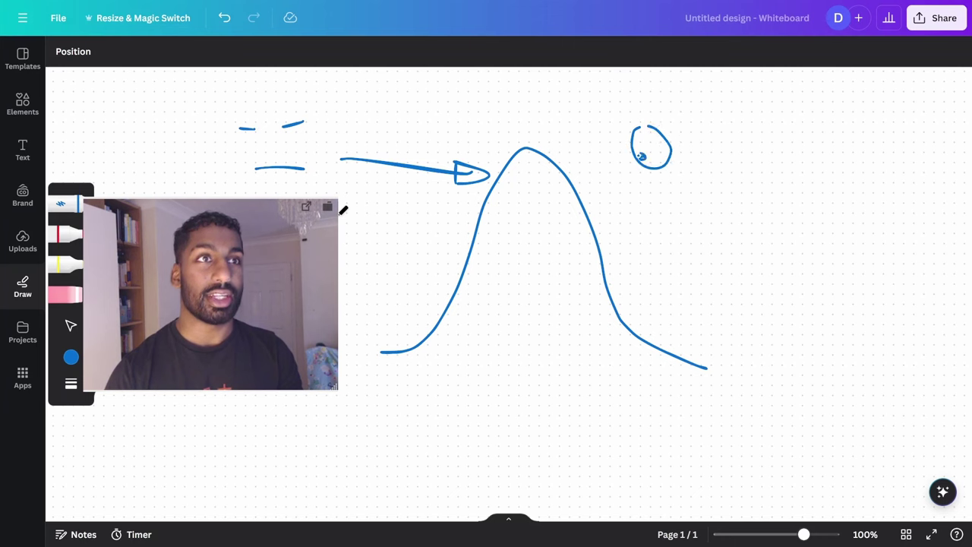
Add eyes watching the peak and a height arrow inside the hill labelled HOW HARD
{"action": "left_click_drag", "start_coordinate": [665, 134], "coordinate": [687, 159]}
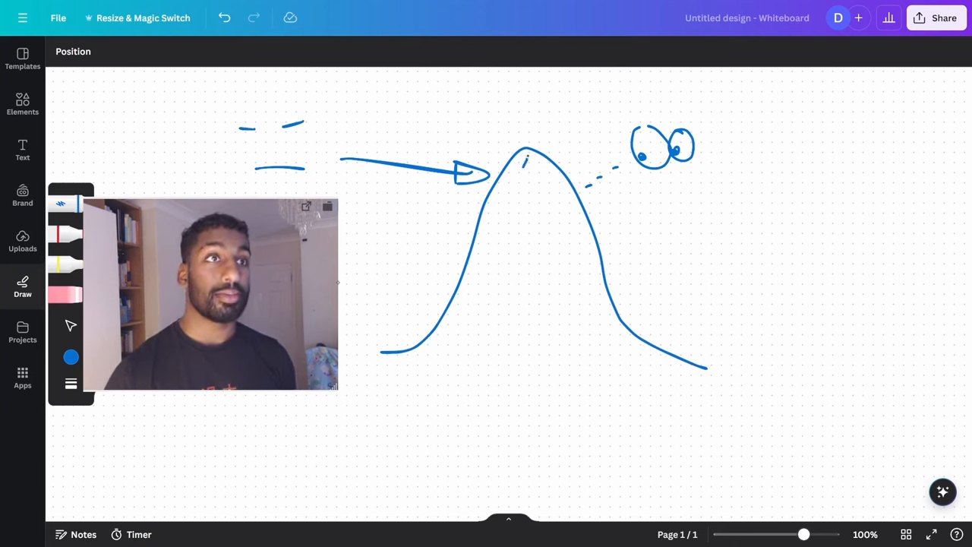
{"action": "left_click_drag", "start_coordinate": [526, 155], "coordinate": [524, 362]}
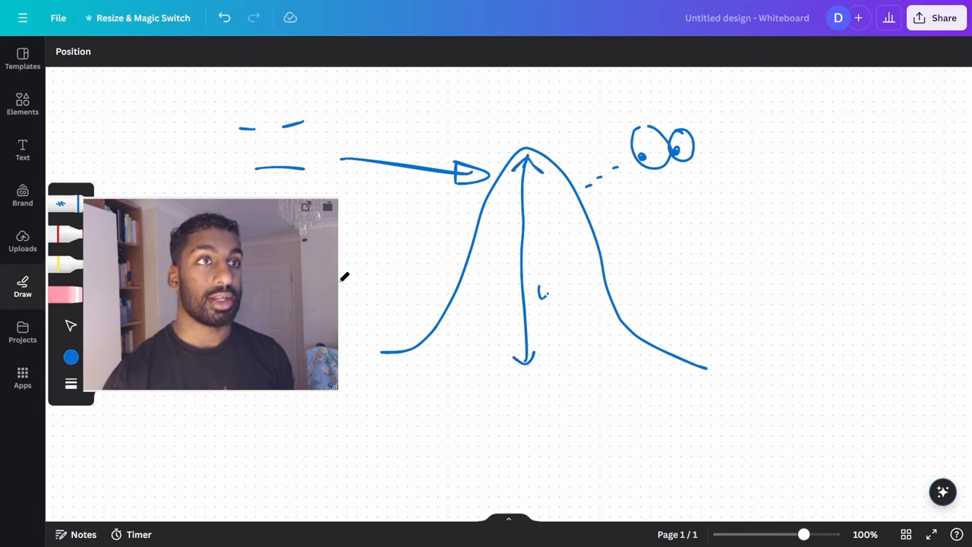
{"action": "left_click_drag", "start_coordinate": [539, 289], "coordinate": [565, 331]}
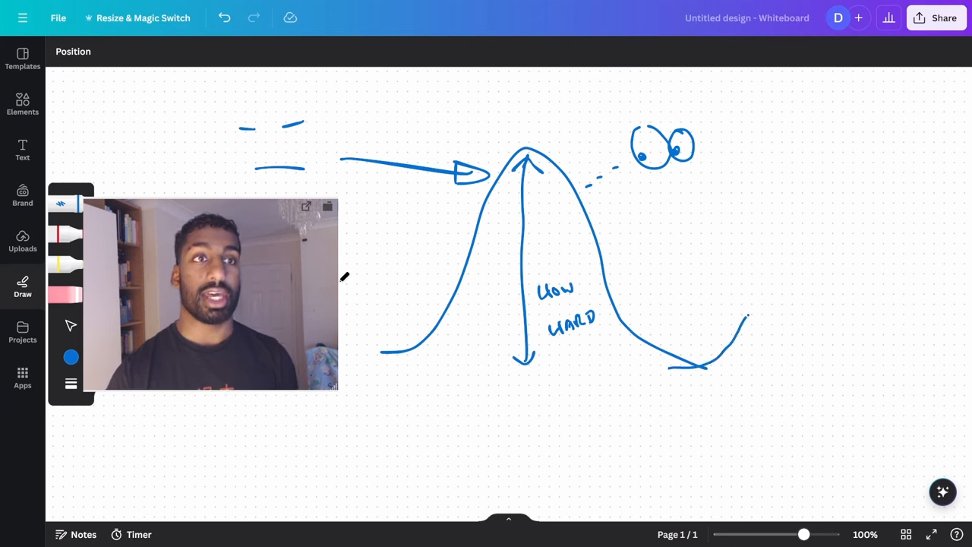
Draw a smaller hill with a height arrow labelled EASIER and eyes thinking THIS WILL BE EASY
{"action": "left_click_drag", "start_coordinate": [747, 314], "coordinate": [884, 369]}
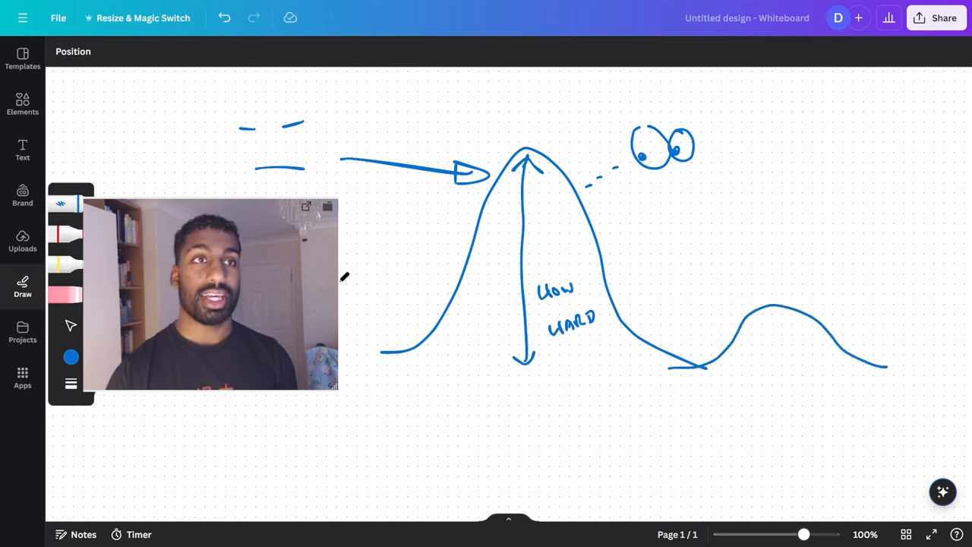
{"action": "left_click_drag", "start_coordinate": [772, 315], "coordinate": [773, 369]}
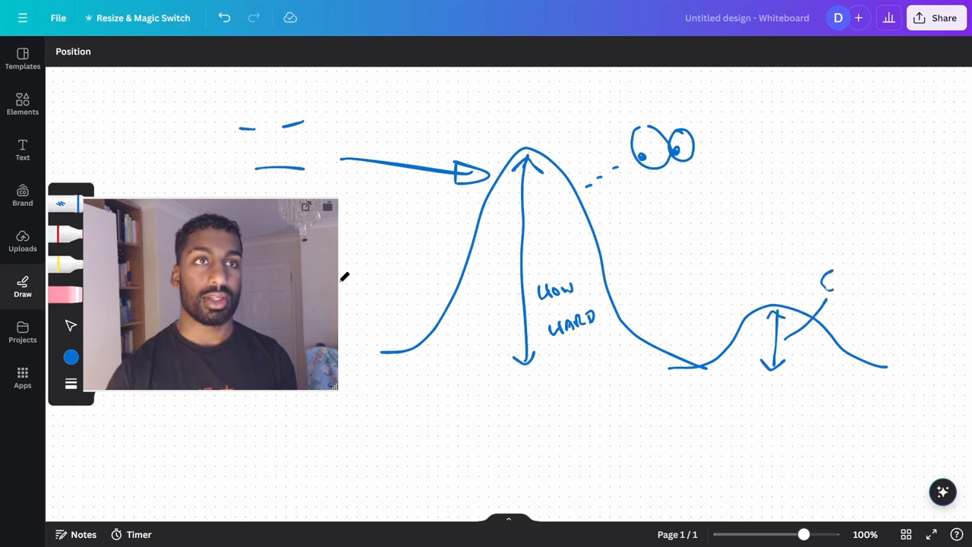
{"action": "left_click_drag", "start_coordinate": [820, 285], "coordinate": [868, 286]}
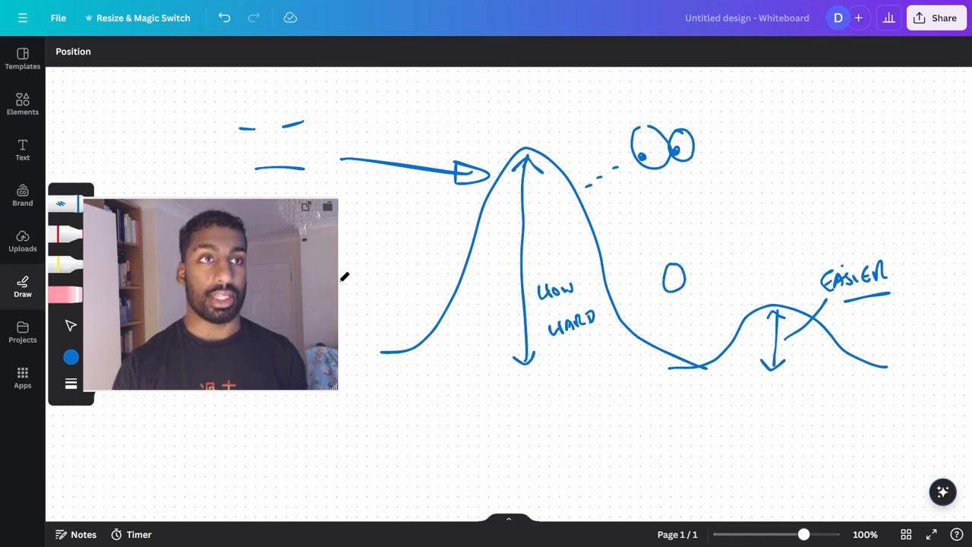
{"action": "left_click_drag", "start_coordinate": [661, 281], "coordinate": [680, 285]}
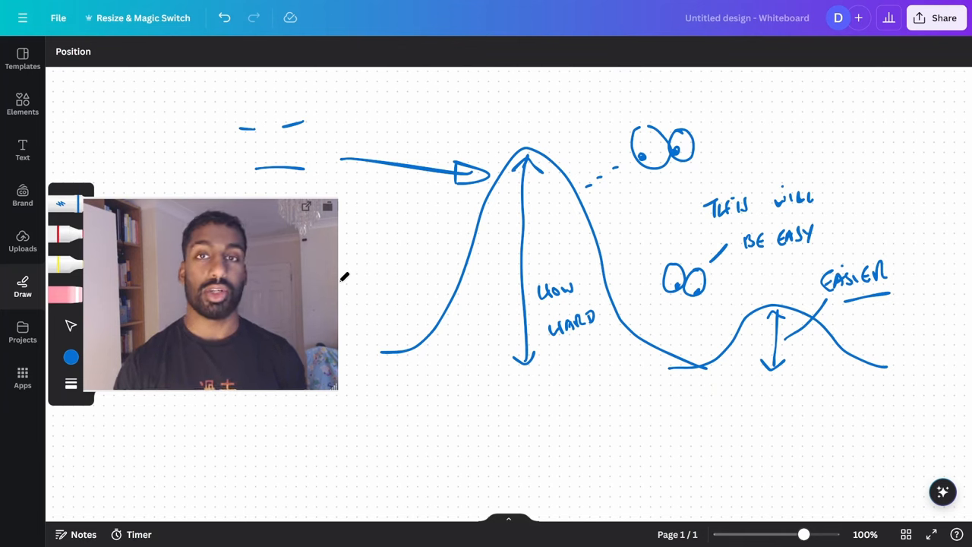
Draw a long double-headed timeline beneath both hills with 4HRS circled at its centre
{"action": "left_click_drag", "start_coordinate": [416, 464], "coordinate": [592, 477]}
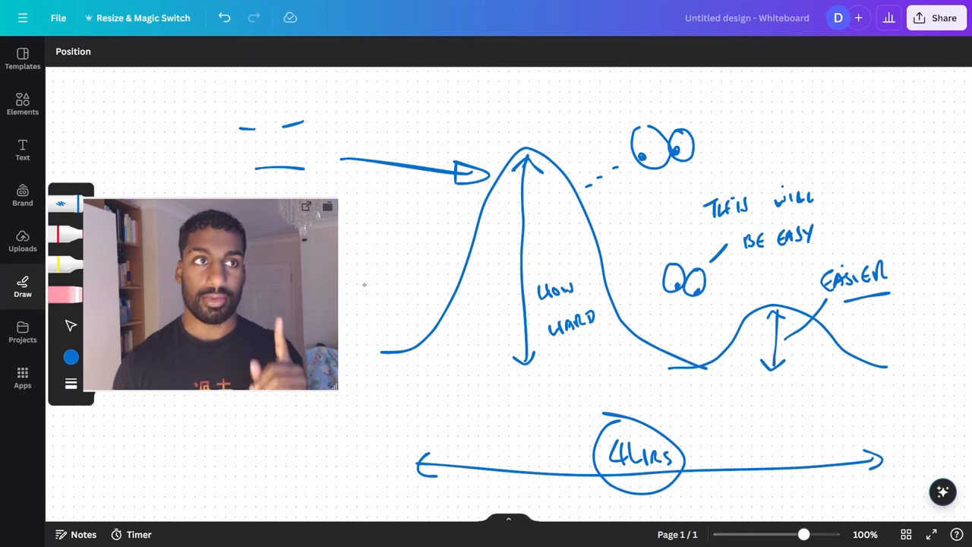
On blank canvas below, sketch an N shape with a curved arrow, a rightward arrow, and a boxed 10 min
{"action": "scroll", "scroll_direction": "down", "scroll_amount": 3}
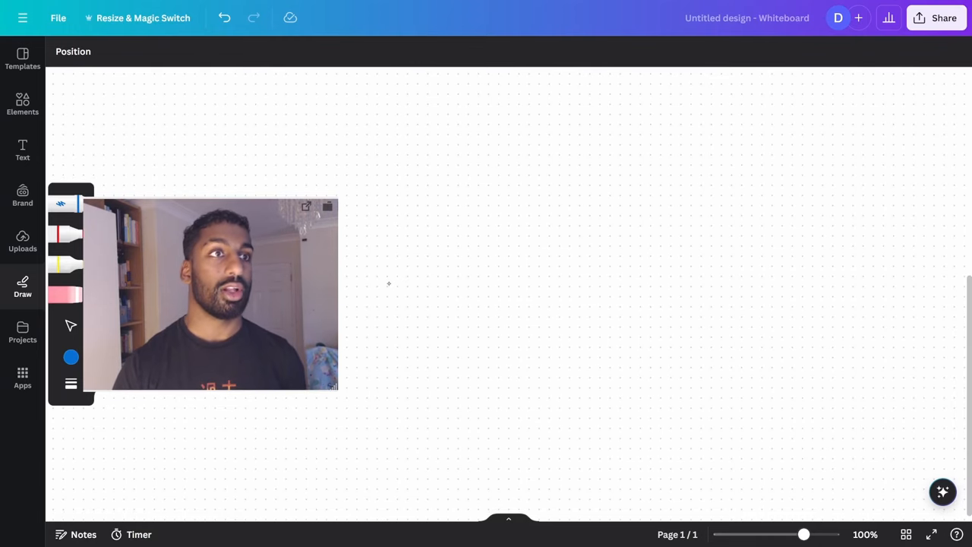
{"action": "left_click_drag", "start_coordinate": [443, 220], "coordinate": [544, 347]}
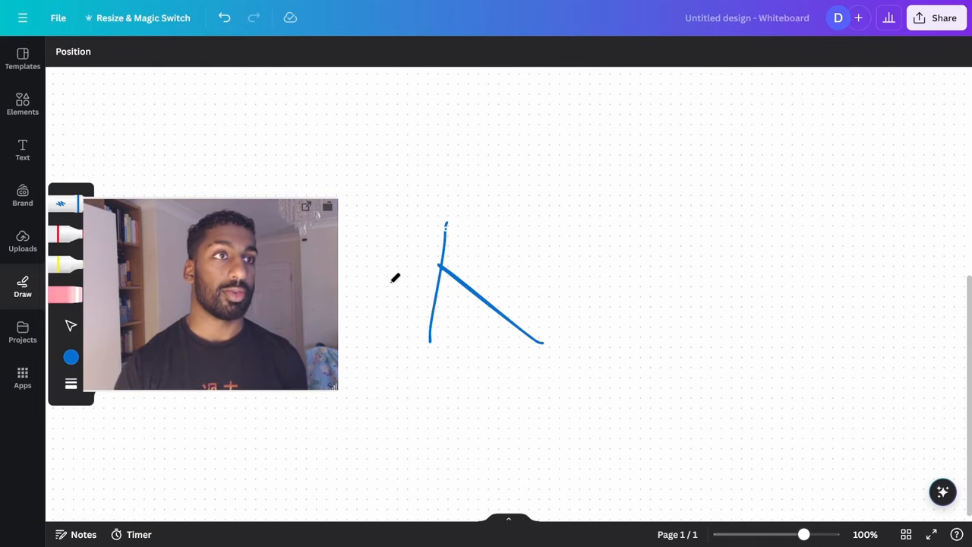
{"action": "left_click_drag", "start_coordinate": [553, 273], "coordinate": [545, 379]}
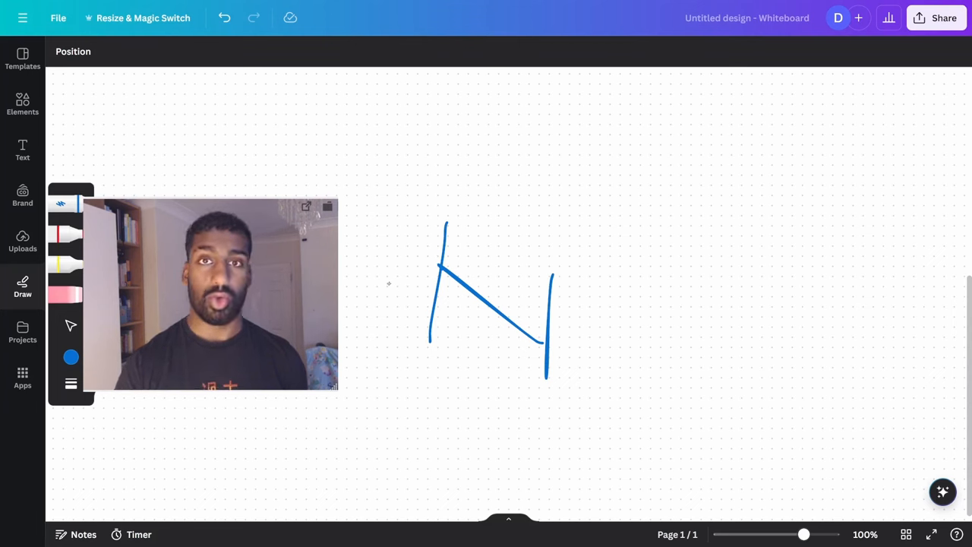
{"action": "left_click_drag", "start_coordinate": [383, 291], "coordinate": [504, 262]}
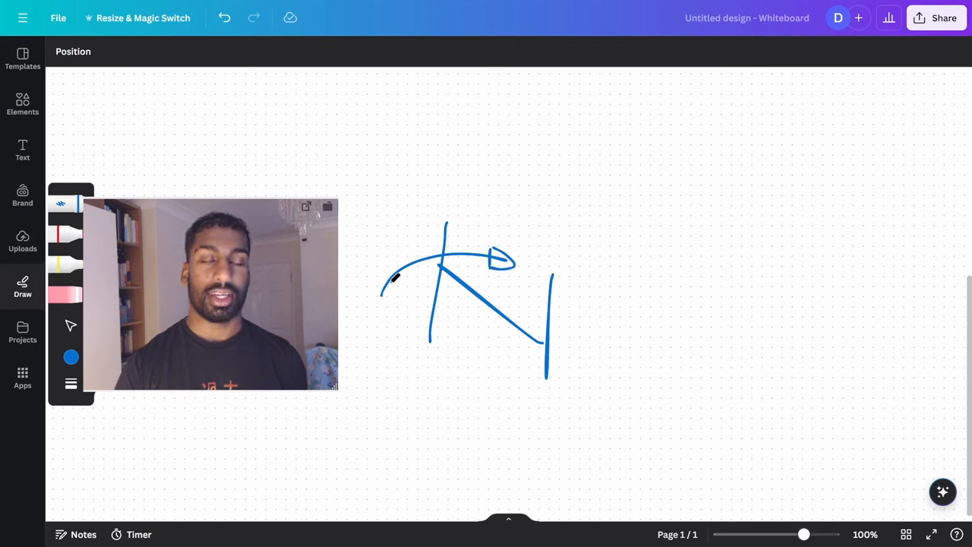
{"action": "left_click_drag", "start_coordinate": [592, 267], "coordinate": [710, 265]}
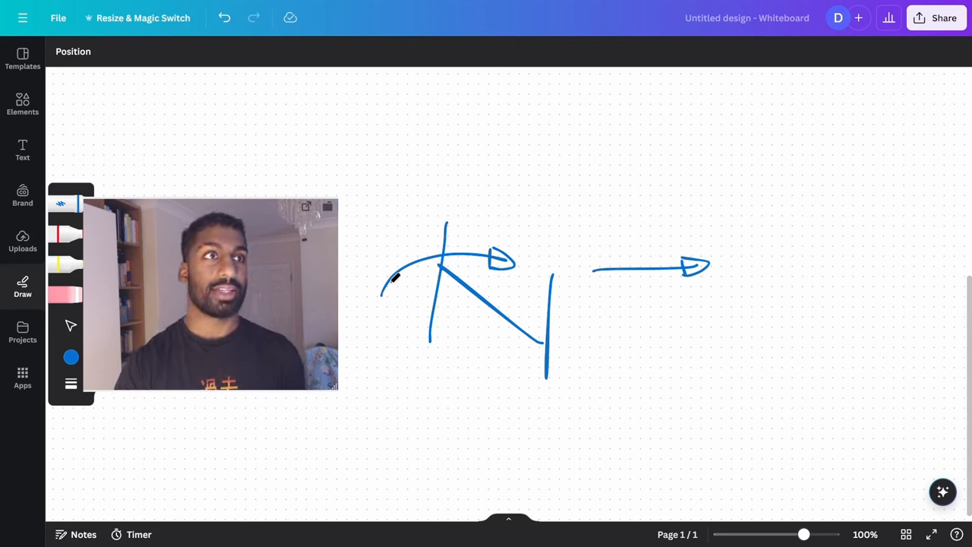
{"action": "left_click_drag", "start_coordinate": [443, 146], "coordinate": [443, 175]}
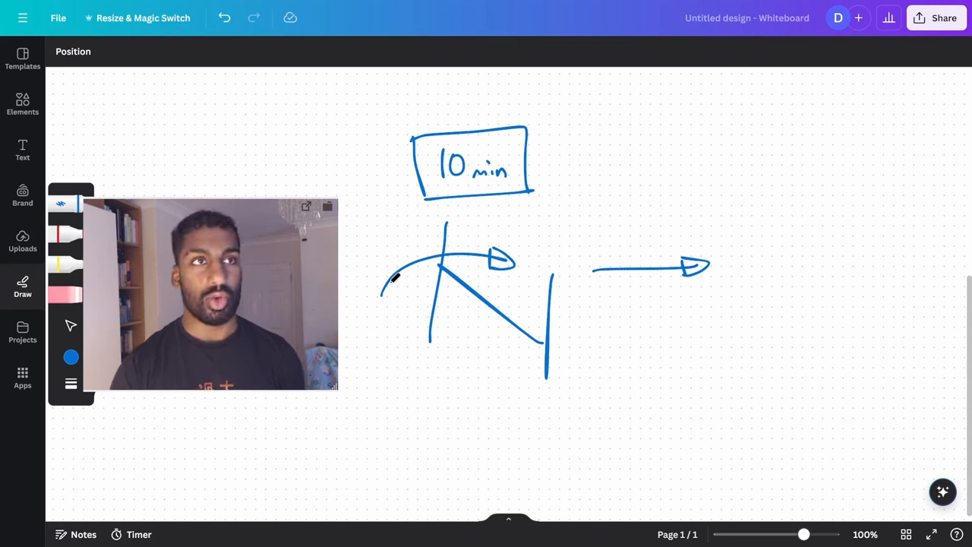
Draw an arrow from the 10 min box to a cloud, add eyes, and stack a 5 min box with Low and FLOW
{"action": "left_click_drag", "start_coordinate": [549, 161], "coordinate": [668, 160]}
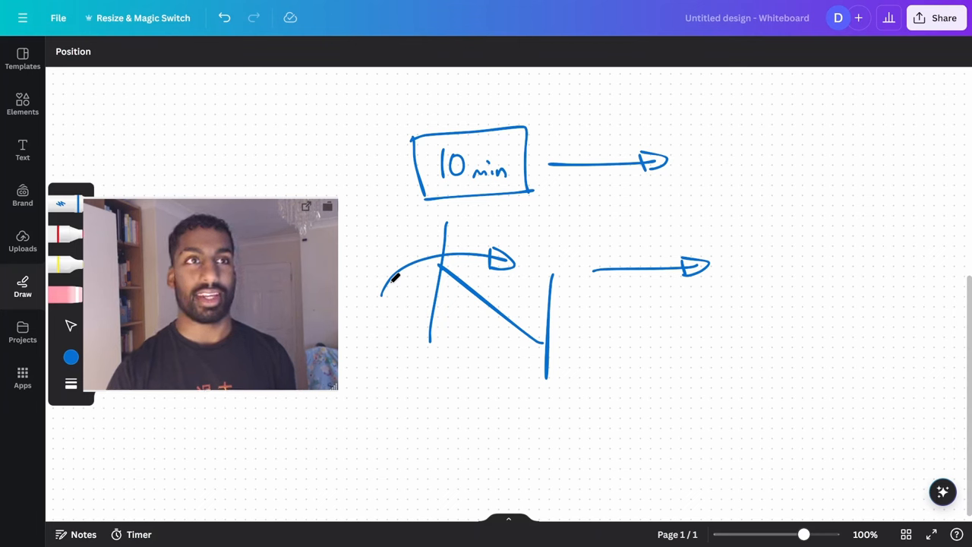
{"action": "left_click_drag", "start_coordinate": [737, 99], "coordinate": [771, 149]}
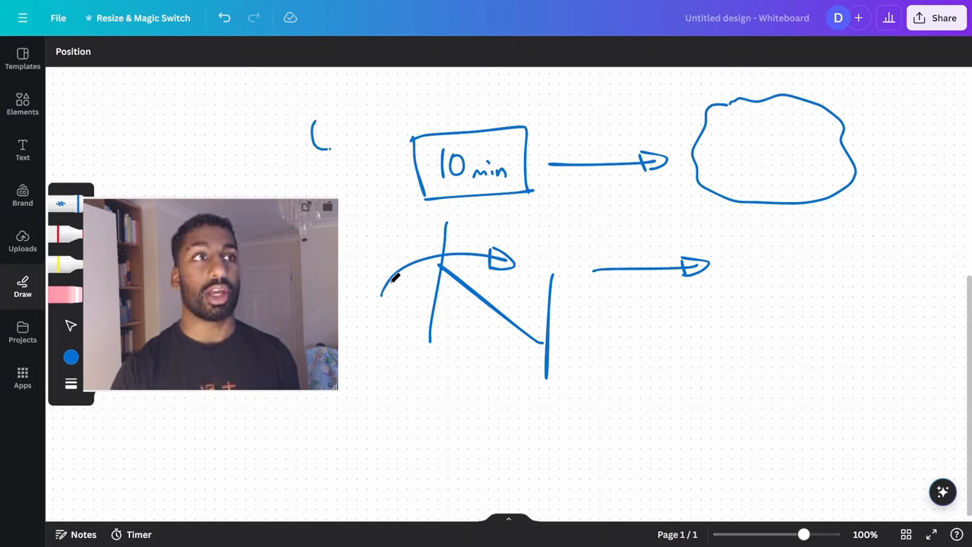
{"action": "left_click_drag", "start_coordinate": [311, 137], "coordinate": [349, 137]}
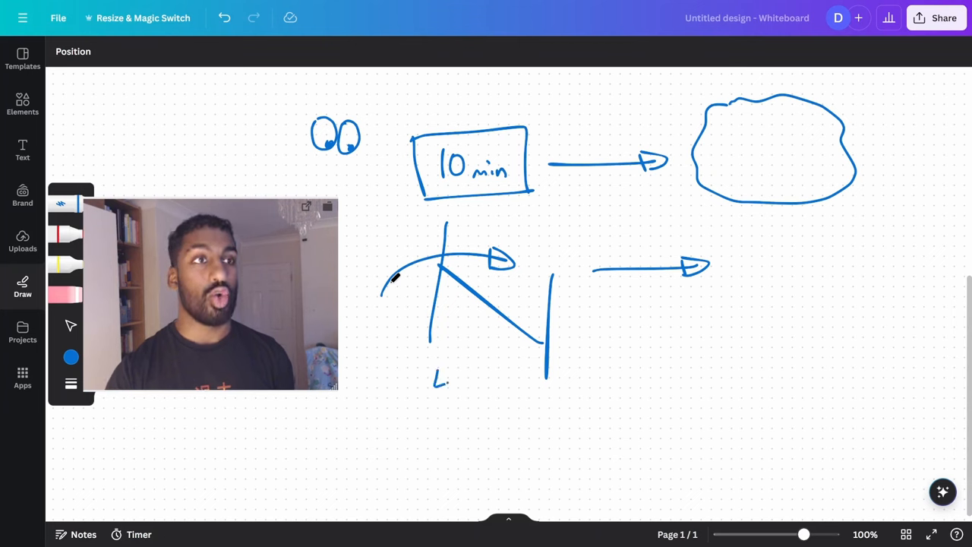
{"action": "left_click_drag", "start_coordinate": [433, 383], "coordinate": [486, 383]}
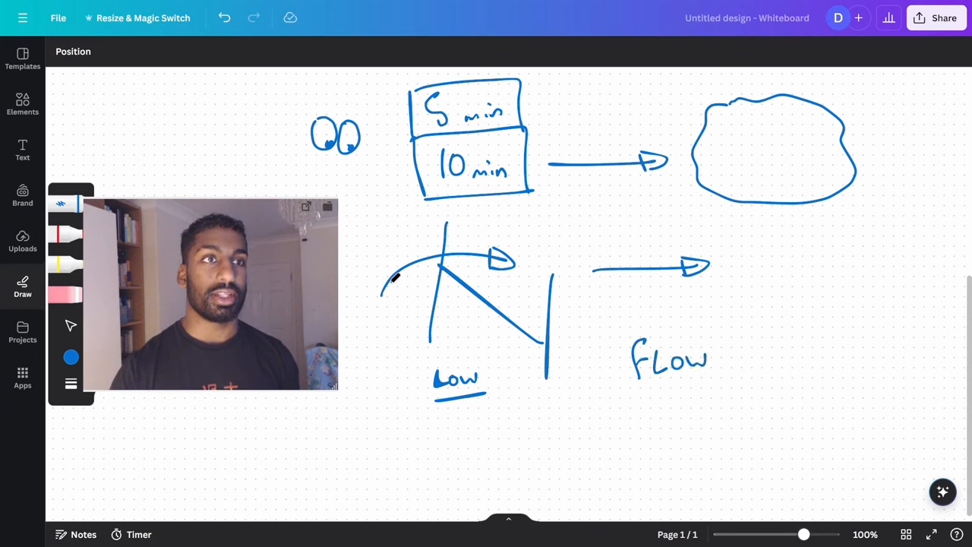
{"action": "left_click_drag", "start_coordinate": [635, 397], "coordinate": [723, 389]}
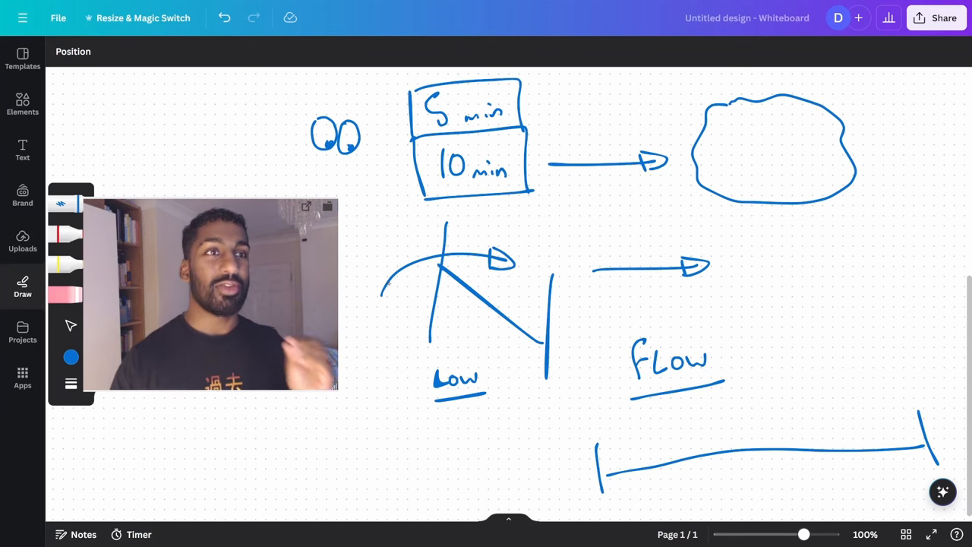
Label the timeline Hours, link it to the 3HRS cloud with arrows, and note EASY S
{"action": "left_click", "coordinate": [721, 432]}
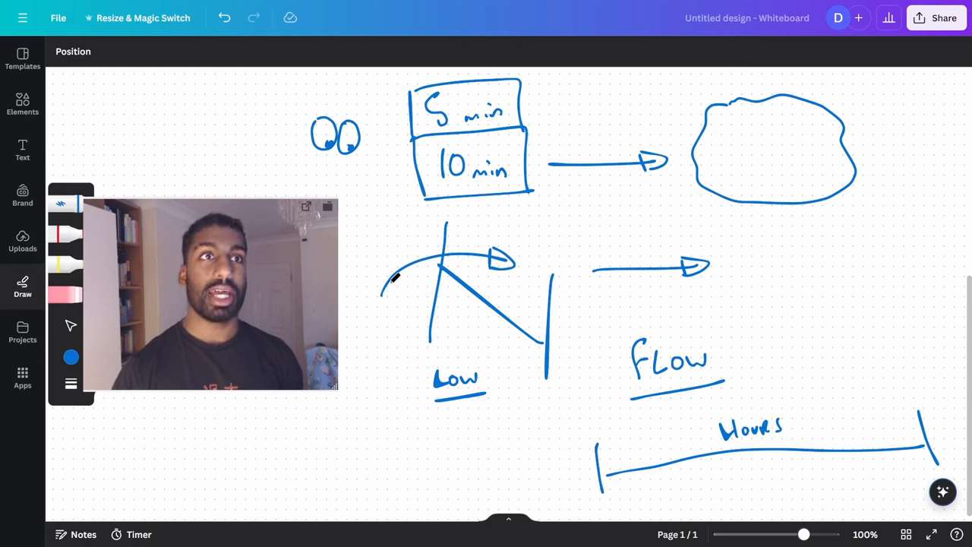
{"action": "left_click_drag", "start_coordinate": [858, 215], "coordinate": [850, 428]}
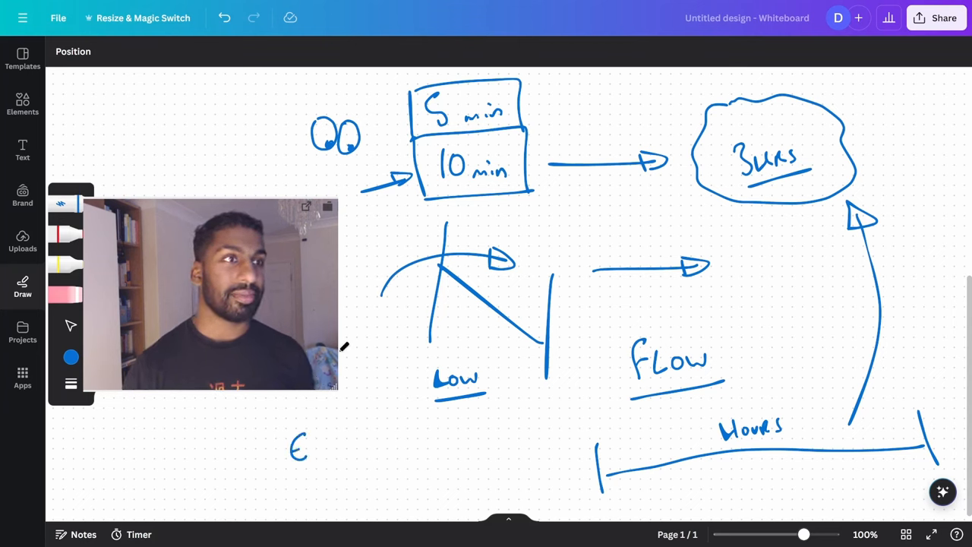
{"action": "type", "text": "EASY S"}
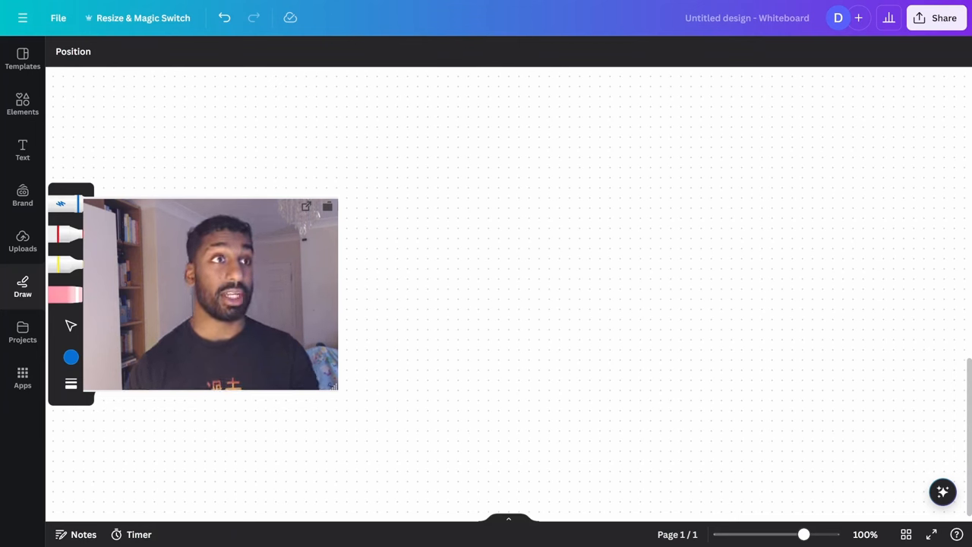
Sketch a teacup and write the list items TEA and ROOM beside it
{"action": "left_click_drag", "start_coordinate": [396, 167], "coordinate": [459, 186]}
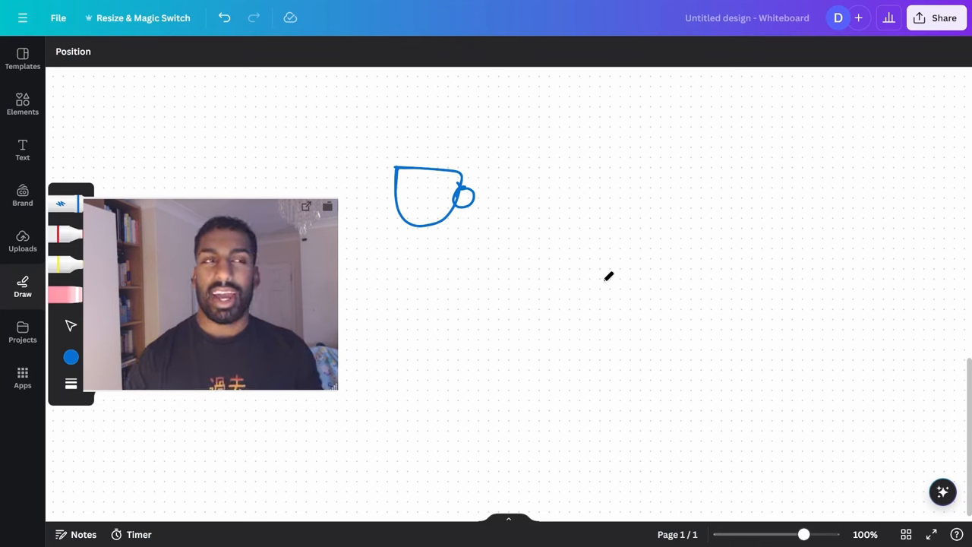
{"action": "left_click_drag", "start_coordinate": [554, 176], "coordinate": [607, 164]}
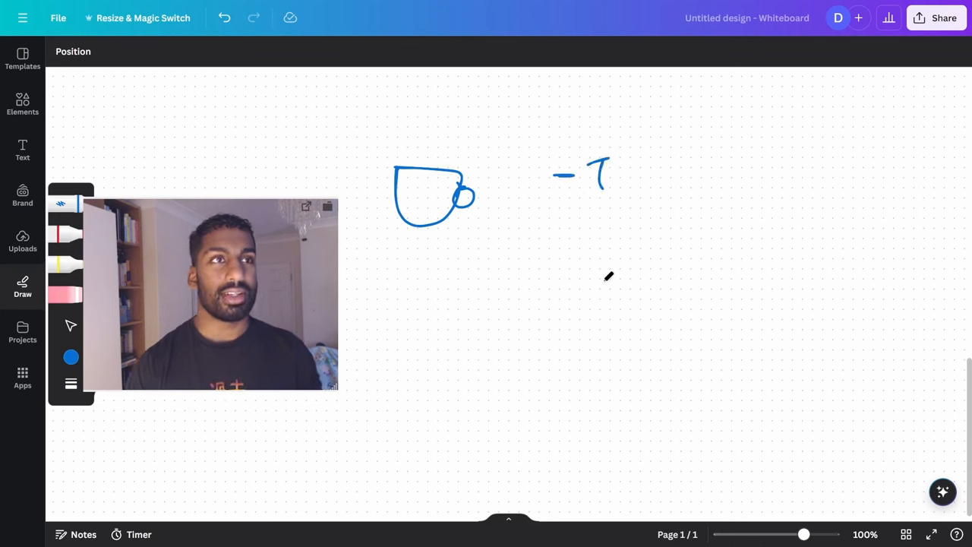
{"action": "left_click_drag", "start_coordinate": [600, 170], "coordinate": [638, 182]}
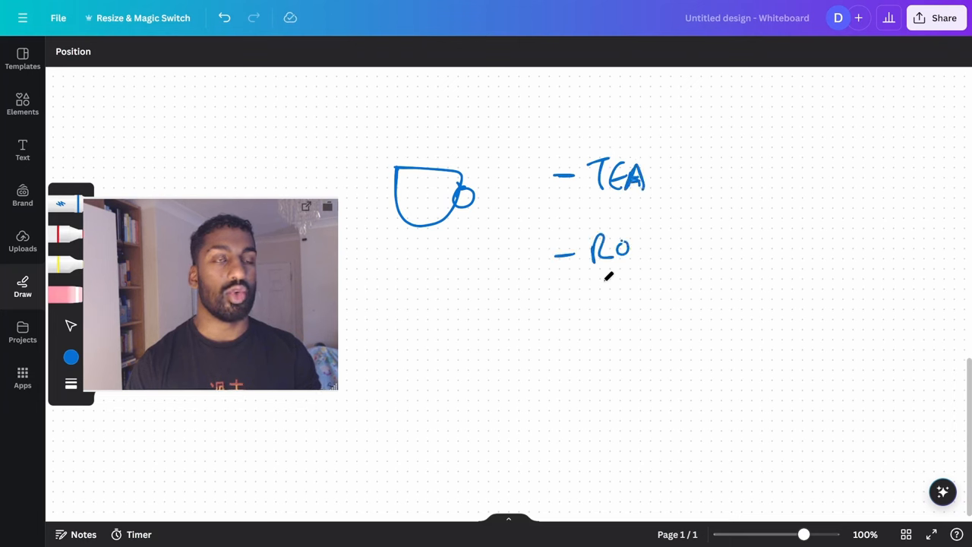
{"action": "left_click_drag", "start_coordinate": [629, 246], "coordinate": [687, 243]}
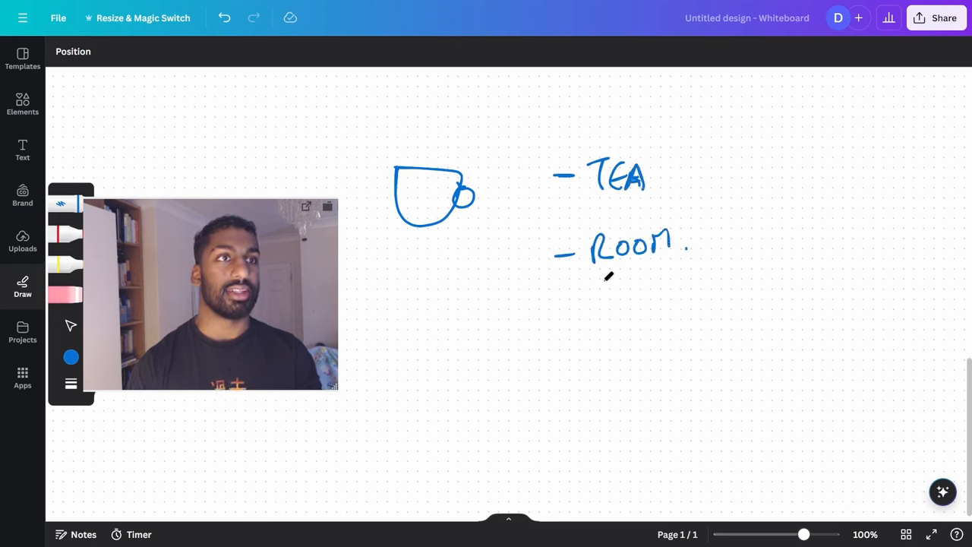
Write MEDITATION, cross out each list item, and draw a curved arrow down to WORK
{"action": "left_click_drag", "start_coordinate": [559, 337], "coordinate": [590, 349]}
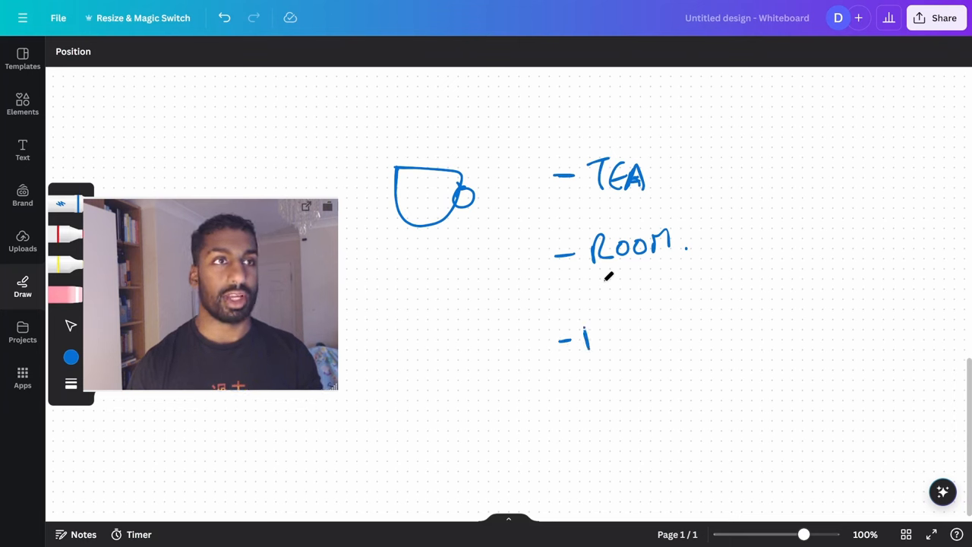
{"action": "left_click_drag", "start_coordinate": [577, 326], "coordinate": [668, 341]}
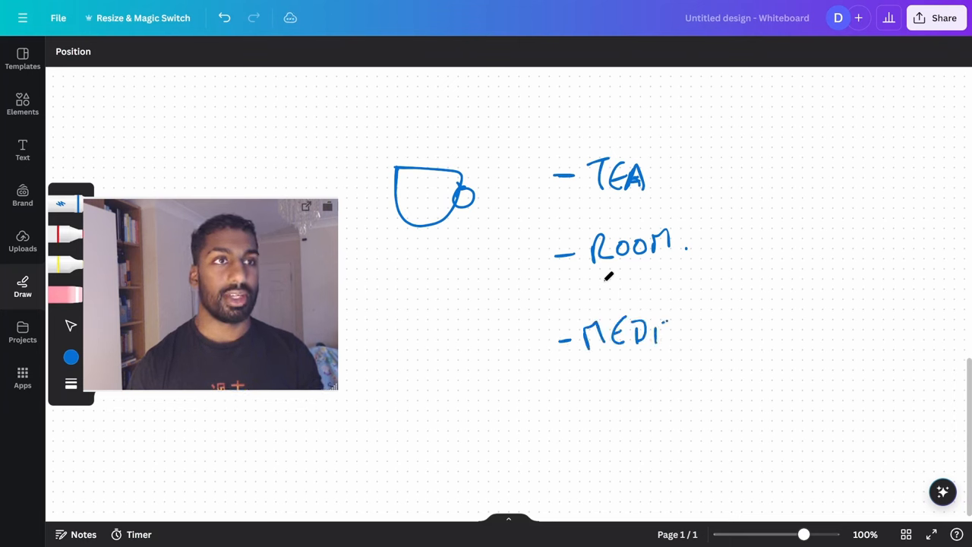
{"action": "left_click_drag", "start_coordinate": [650, 334], "coordinate": [744, 334]}
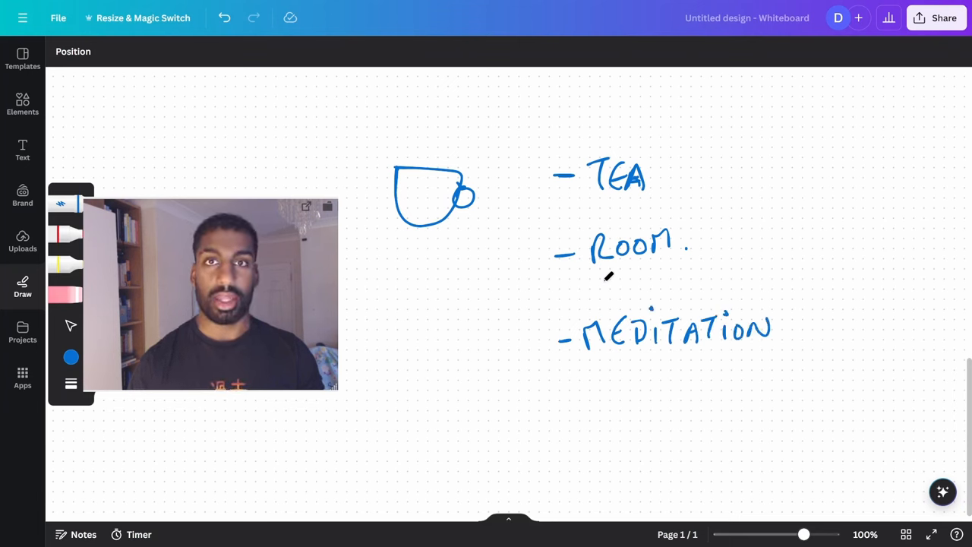
{"action": "left_click_drag", "start_coordinate": [686, 167], "coordinate": [711, 197]}
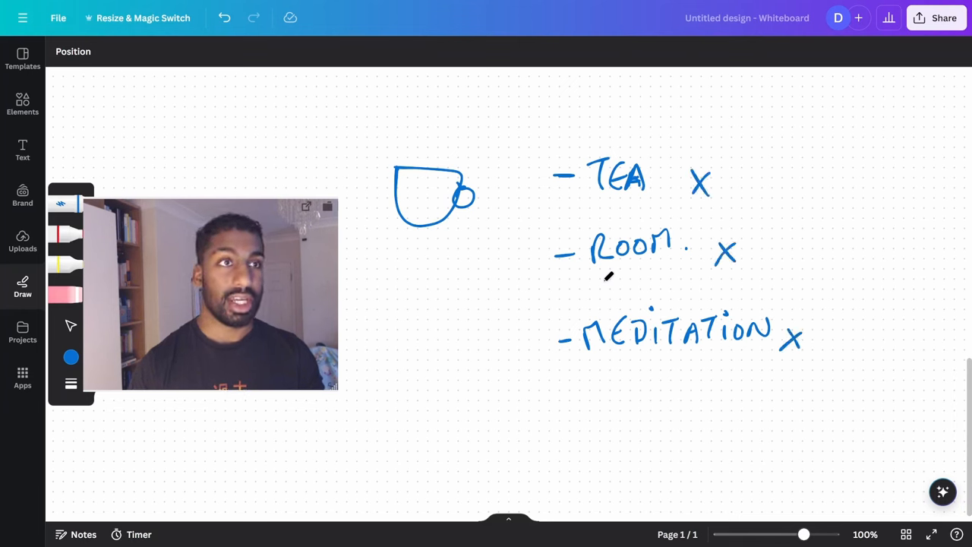
{"action": "left_click_drag", "start_coordinate": [431, 327], "coordinate": [656, 470]}
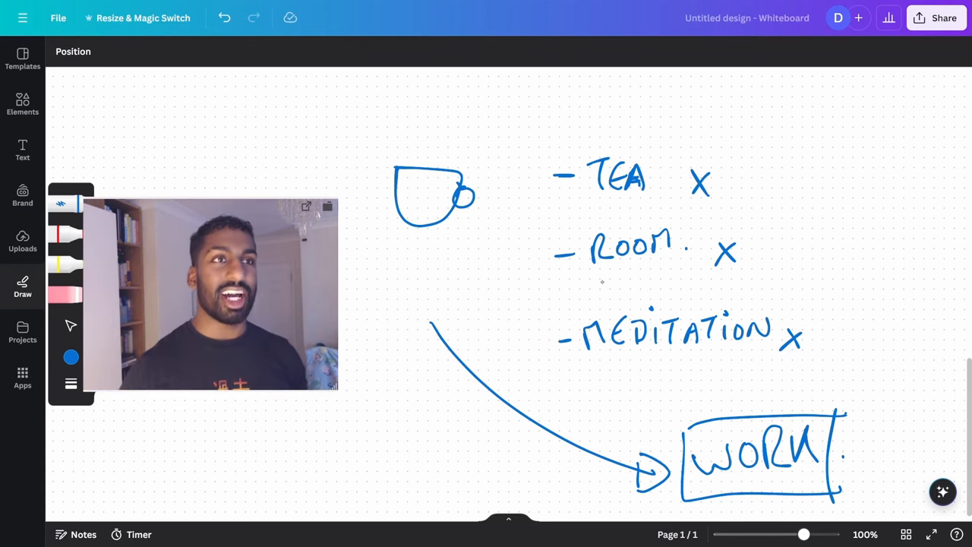
Box the crossed-out list, label it WASTE with an arrow, circle 1 min above the cup, and add 30 min toward WORK
{"action": "left_click_drag", "start_coordinate": [532, 144], "coordinate": [539, 388]}
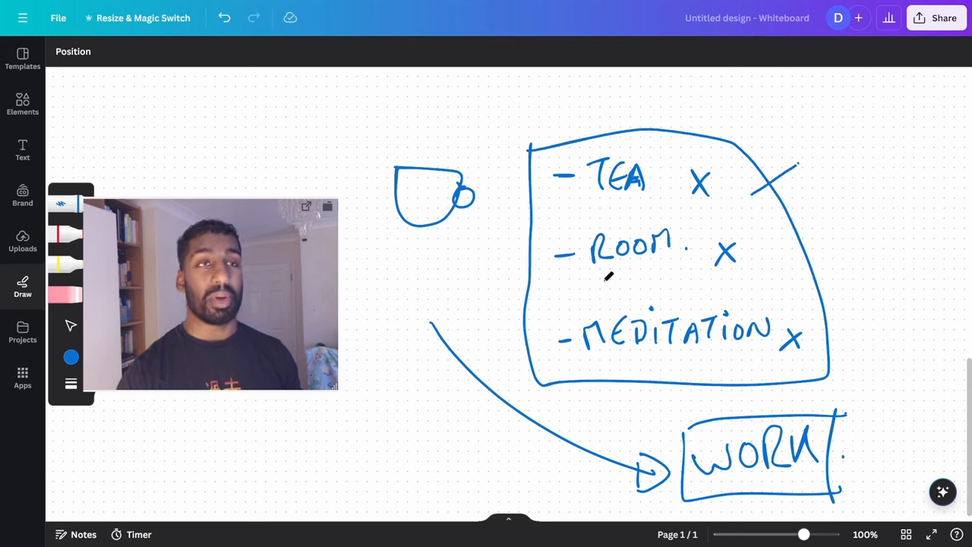
{"action": "left_click_drag", "start_coordinate": [797, 164], "coordinate": [747, 197]}
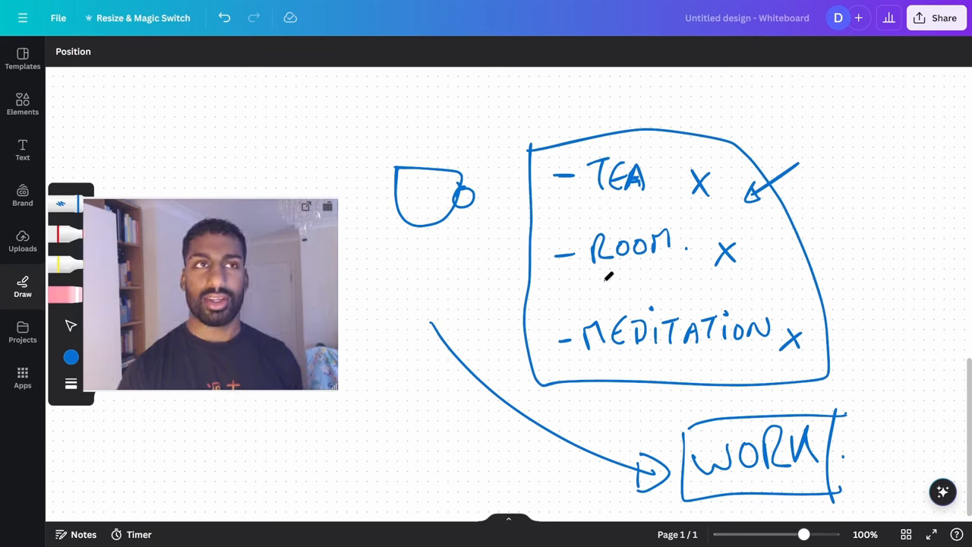
{"action": "left_click_drag", "start_coordinate": [792, 148], "coordinate": [853, 133]}
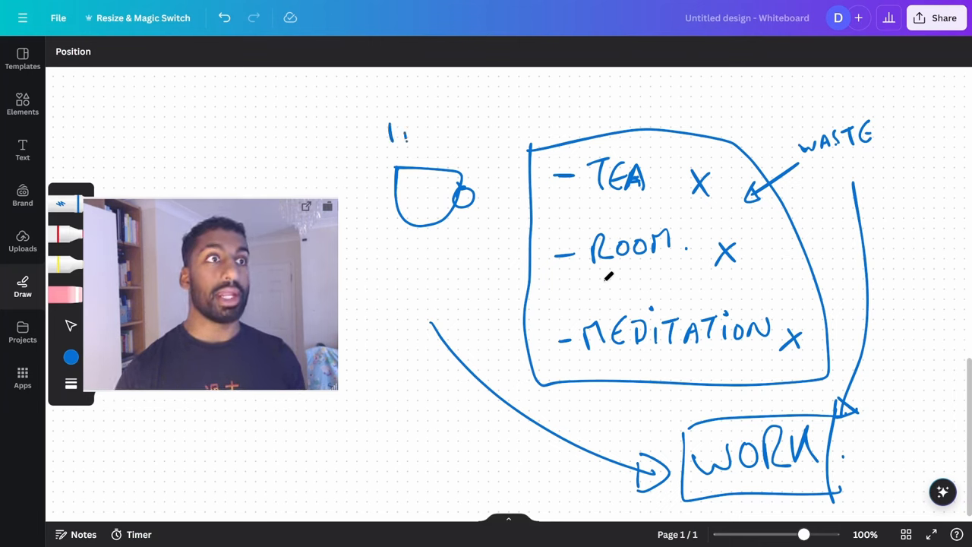
{"action": "left_click_drag", "start_coordinate": [387, 134], "coordinate": [452, 149]}
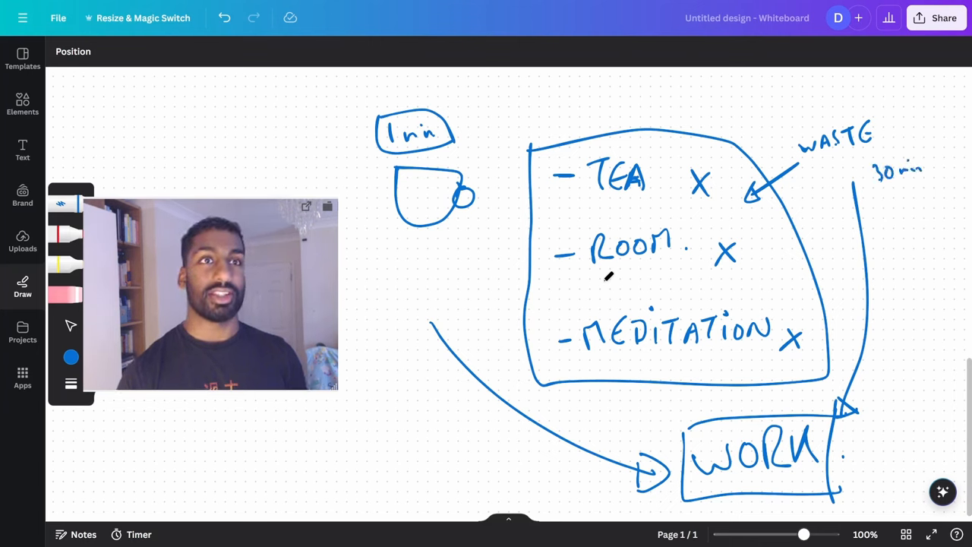
{"action": "left_click_drag", "start_coordinate": [883, 209], "coordinate": [934, 243]}
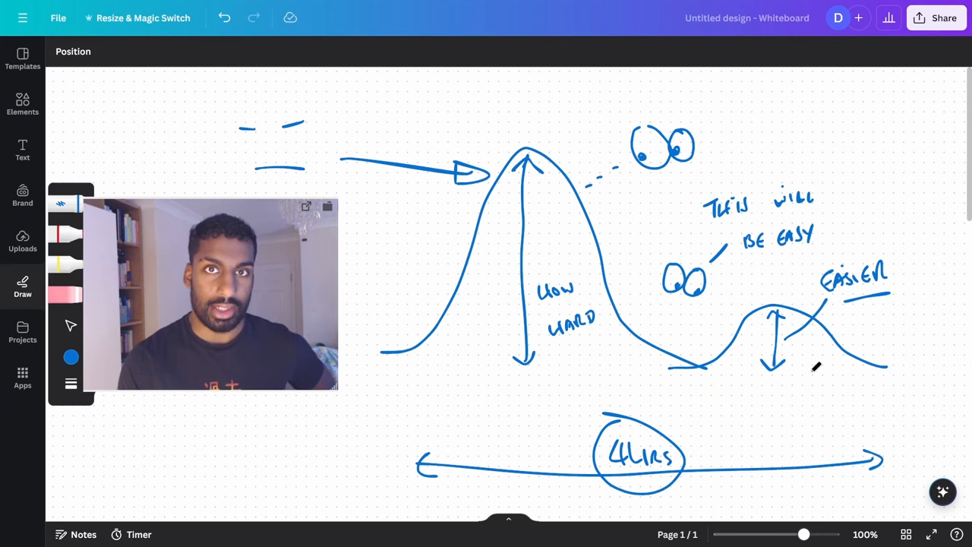
Scroll the canvas back to the earlier flow sketch with the 5 min and 10 min boxes
{"action": "scroll", "scroll_direction": "down", "scroll_amount": 3}
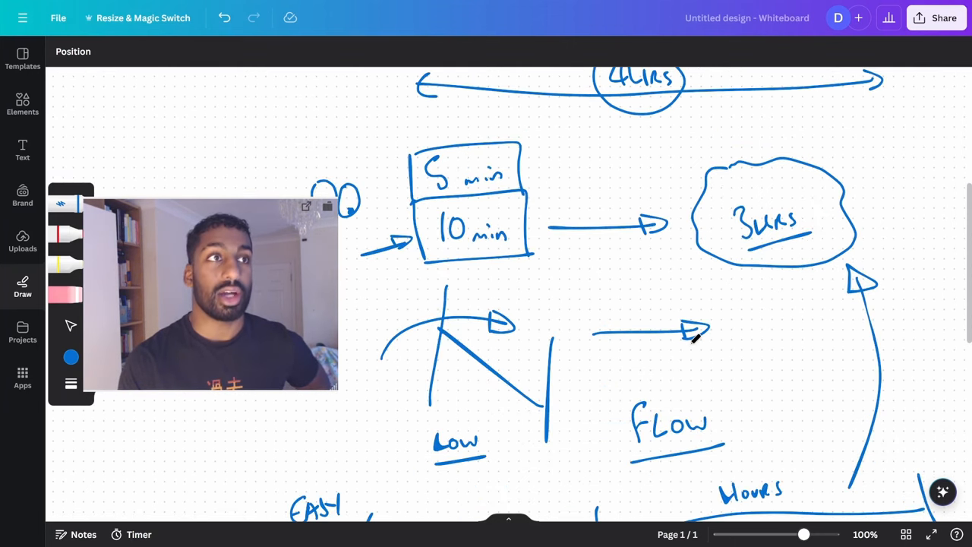
{"action": "scroll", "scroll_direction": "down", "scroll_amount": 3}
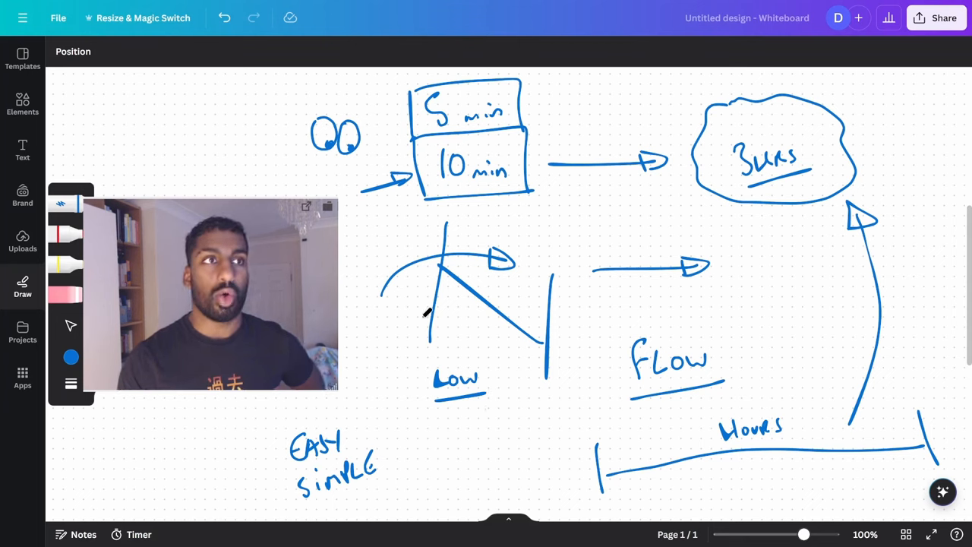
{"action": "mouse_move", "coordinate": [579, 319]}
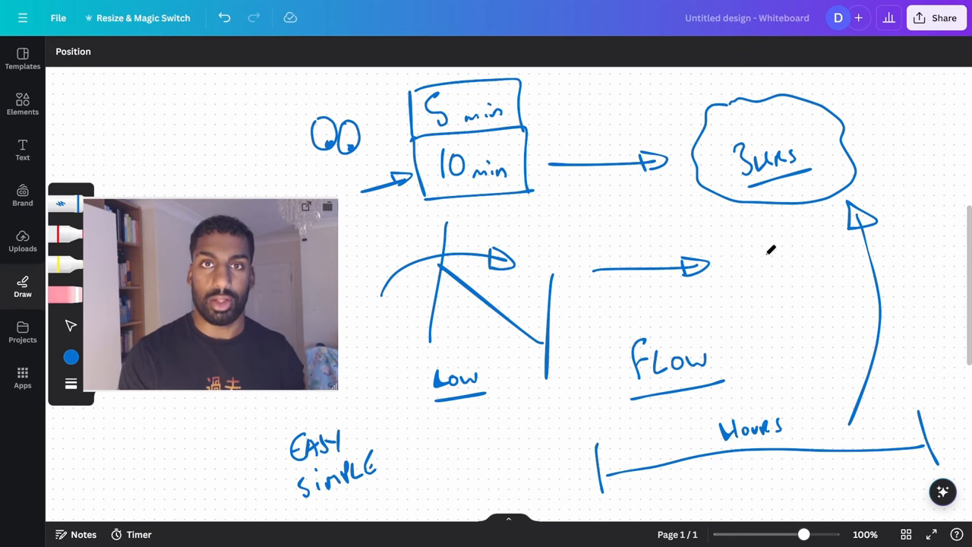
{"action": "scroll", "scroll_direction": "down", "scroll_amount": 3}
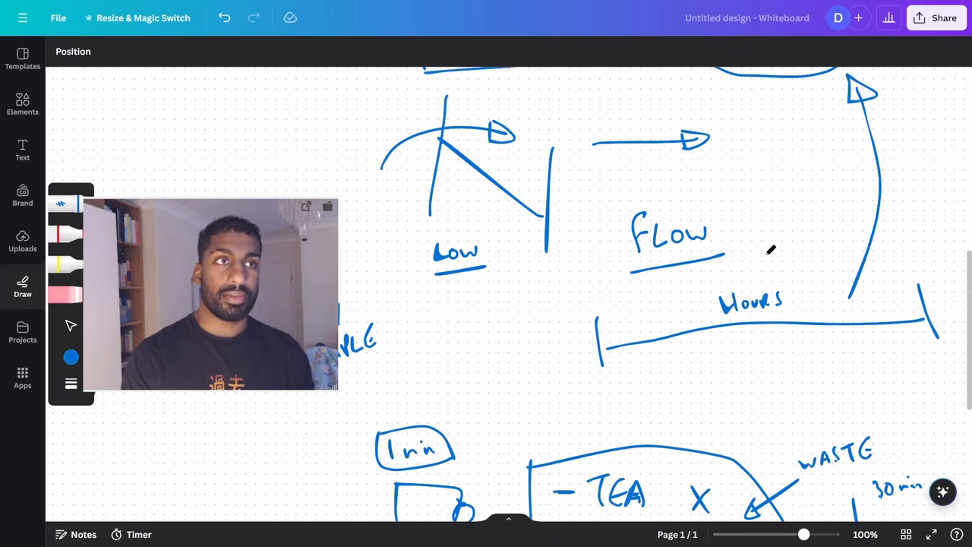
{"action": "scroll", "scroll_direction": "up", "scroll_amount": 3}
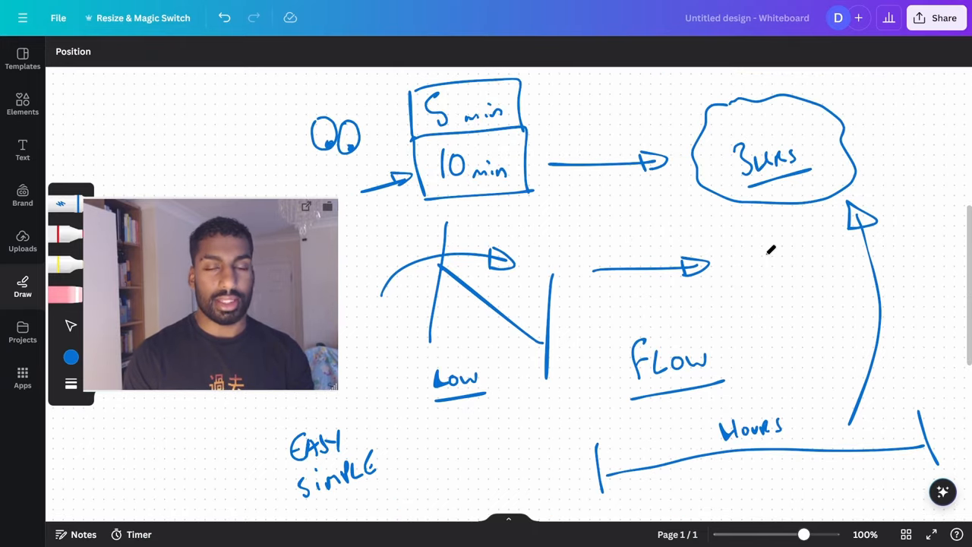